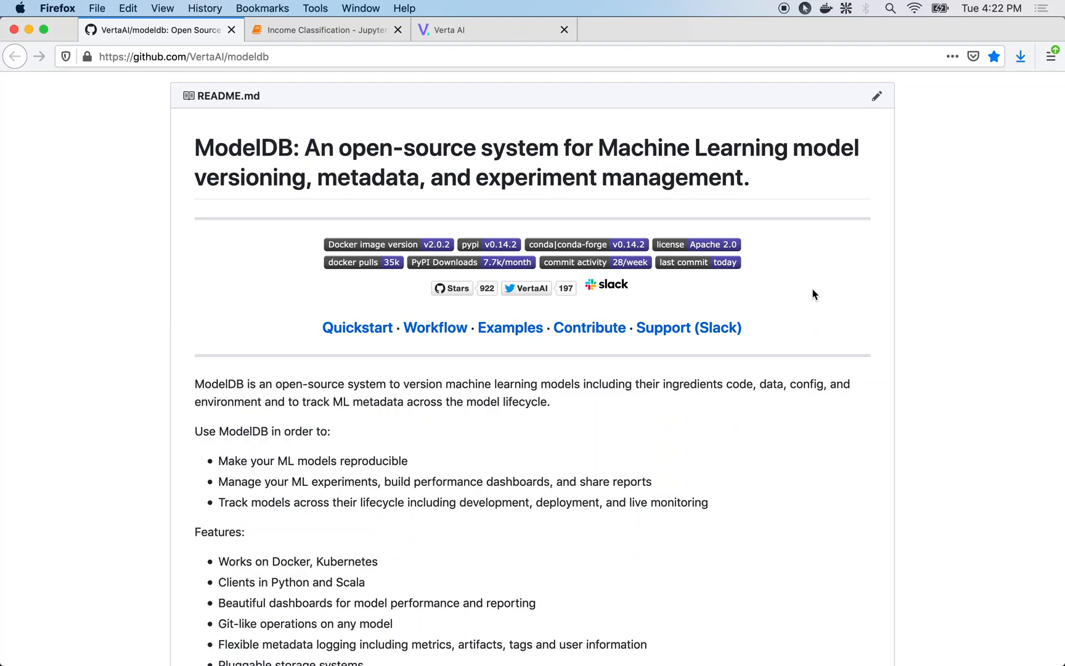
- Show the Income Classification notebook's Instantiate Client cell and its connection output
scroll("down", 3)
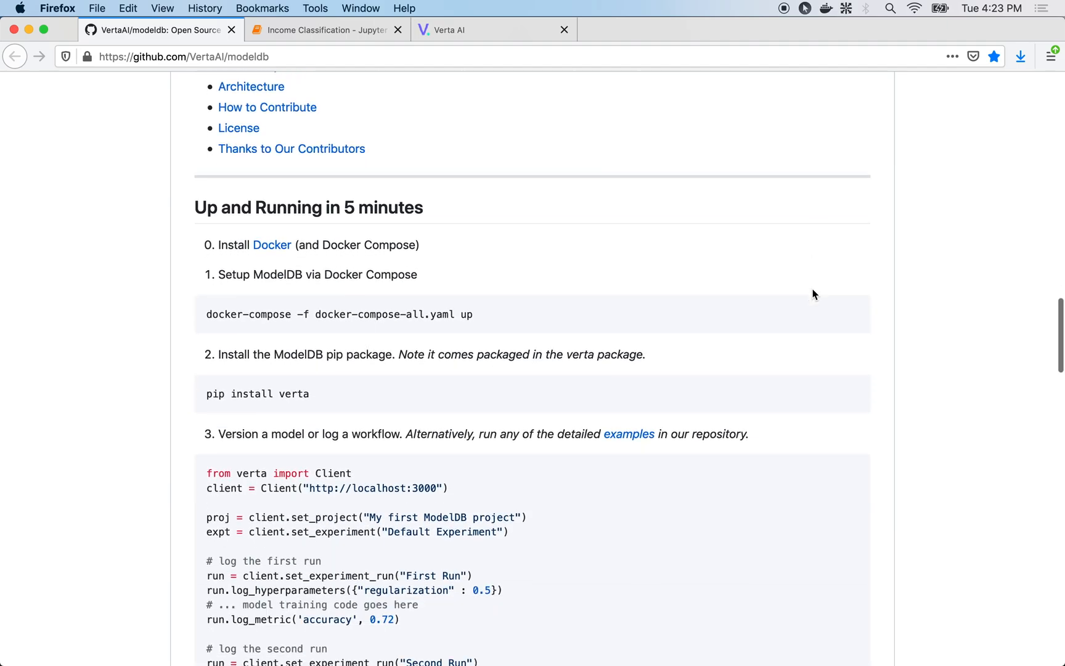
scroll("down", 3)
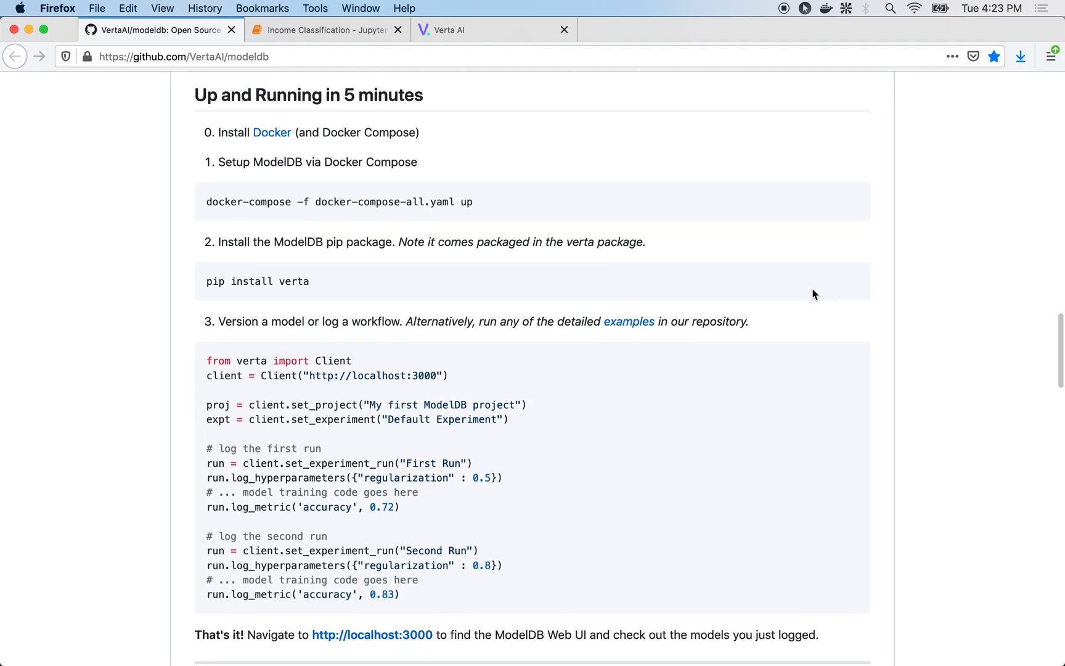
left_click(322, 29)
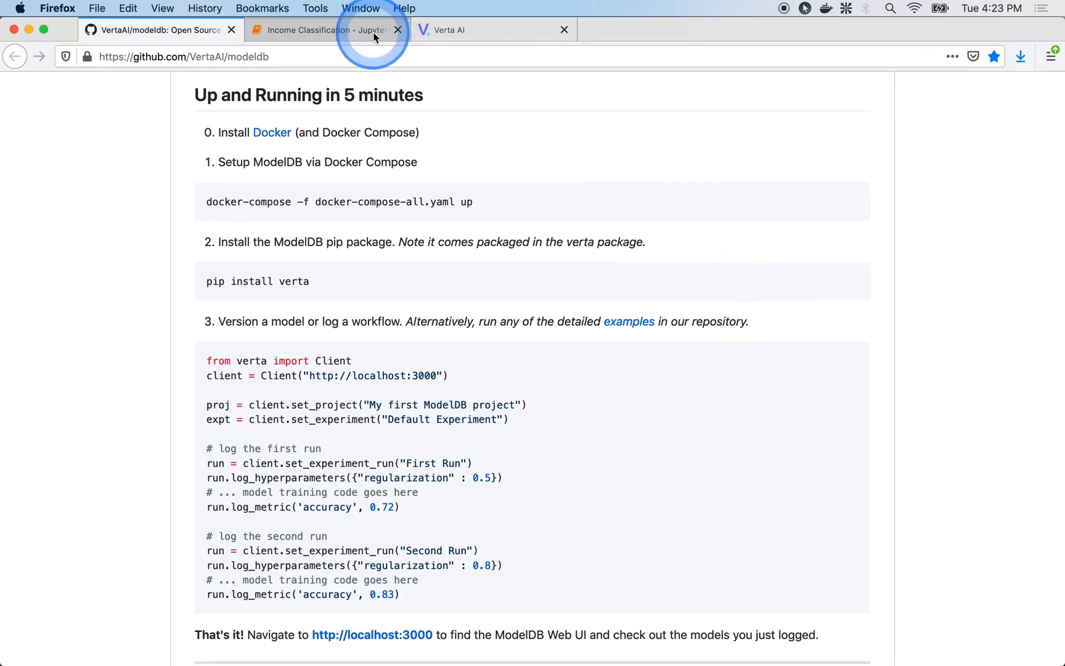
left_click(319, 29)
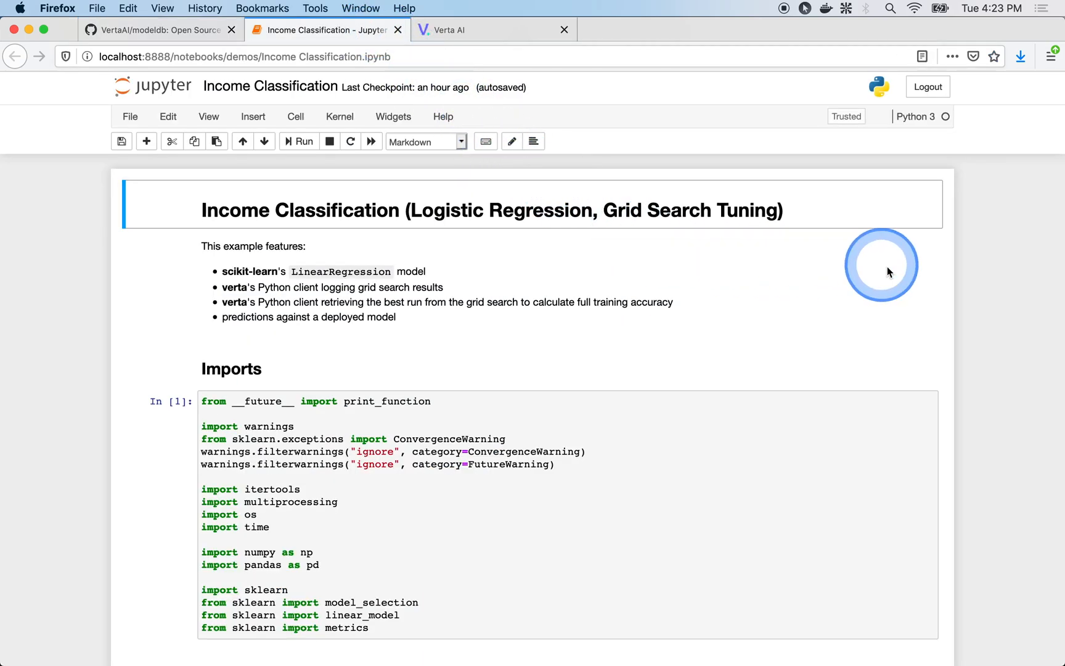
scroll("down", 3)
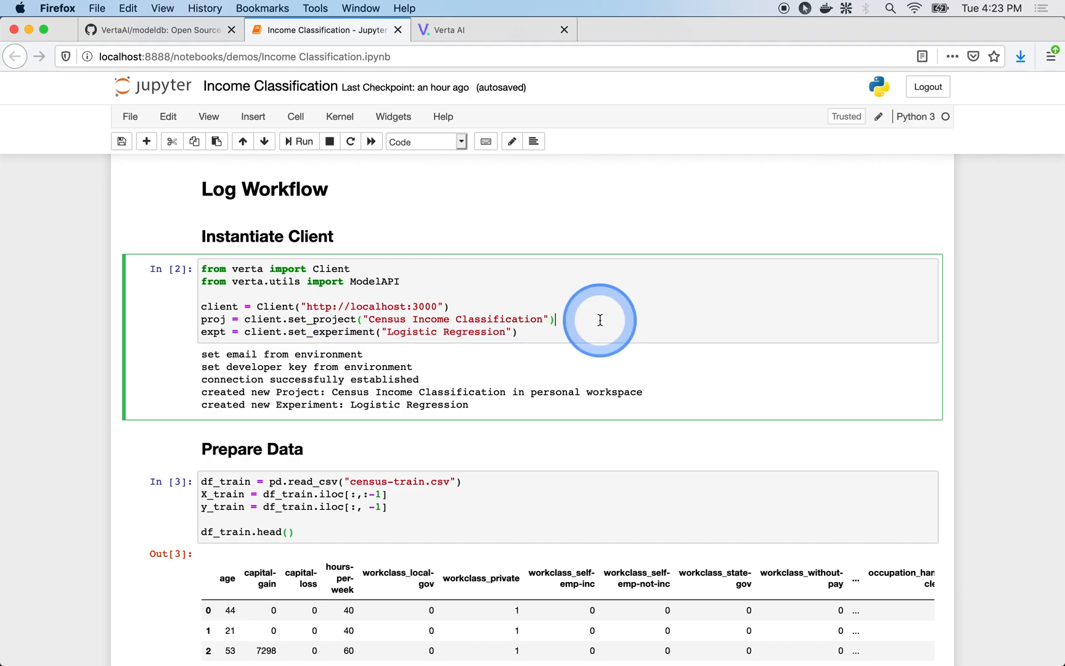
scroll("down", 3)
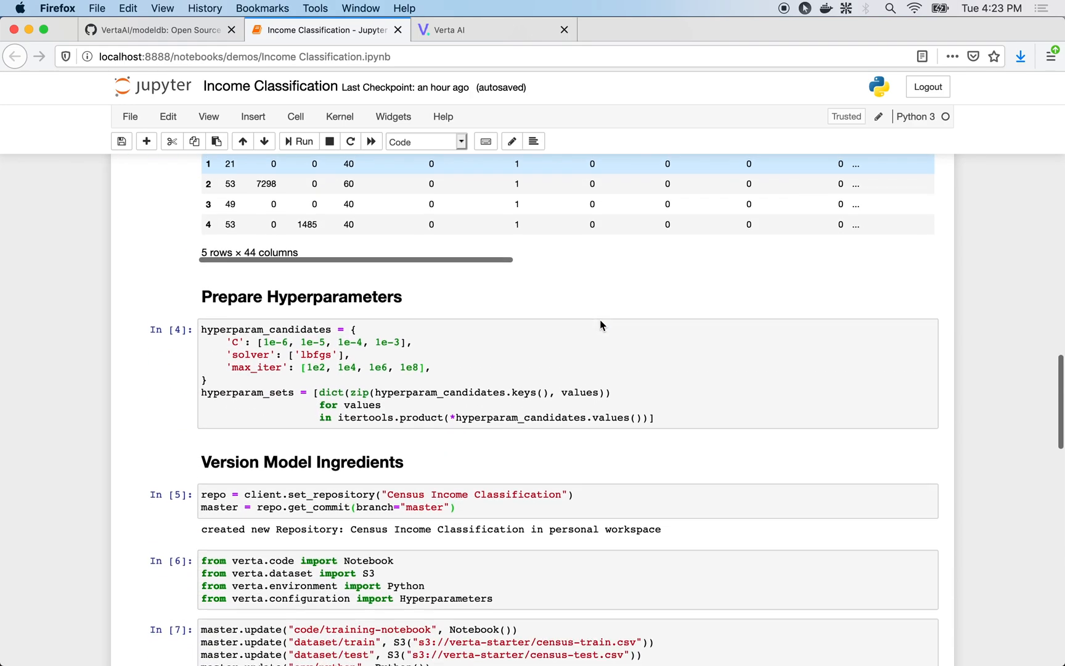
scroll("down", 3)
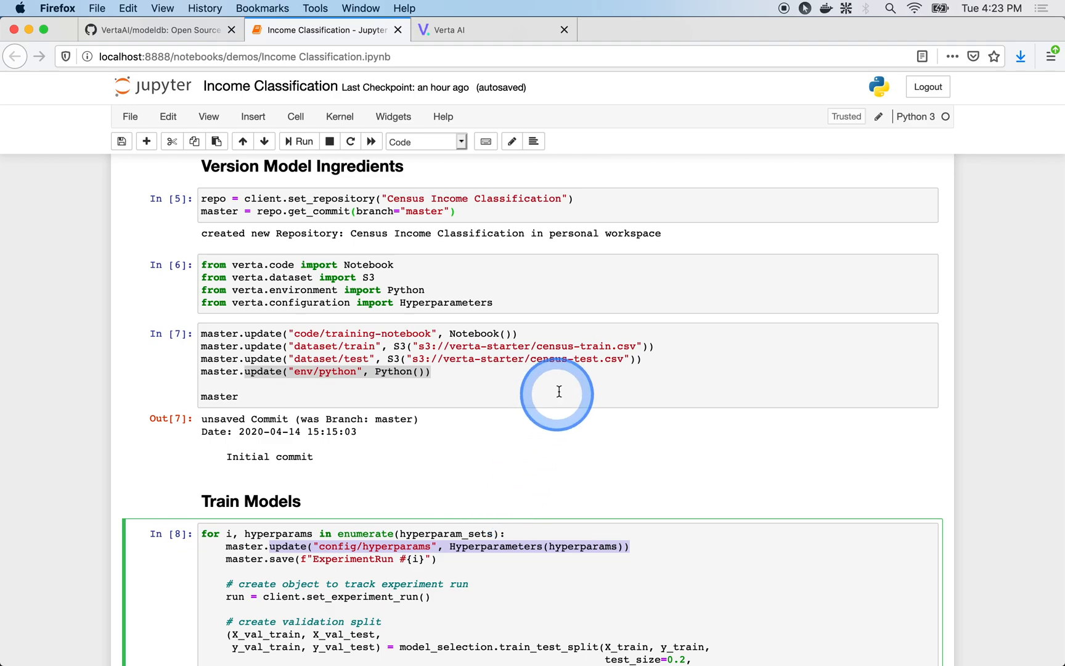
left_click(564, 387)
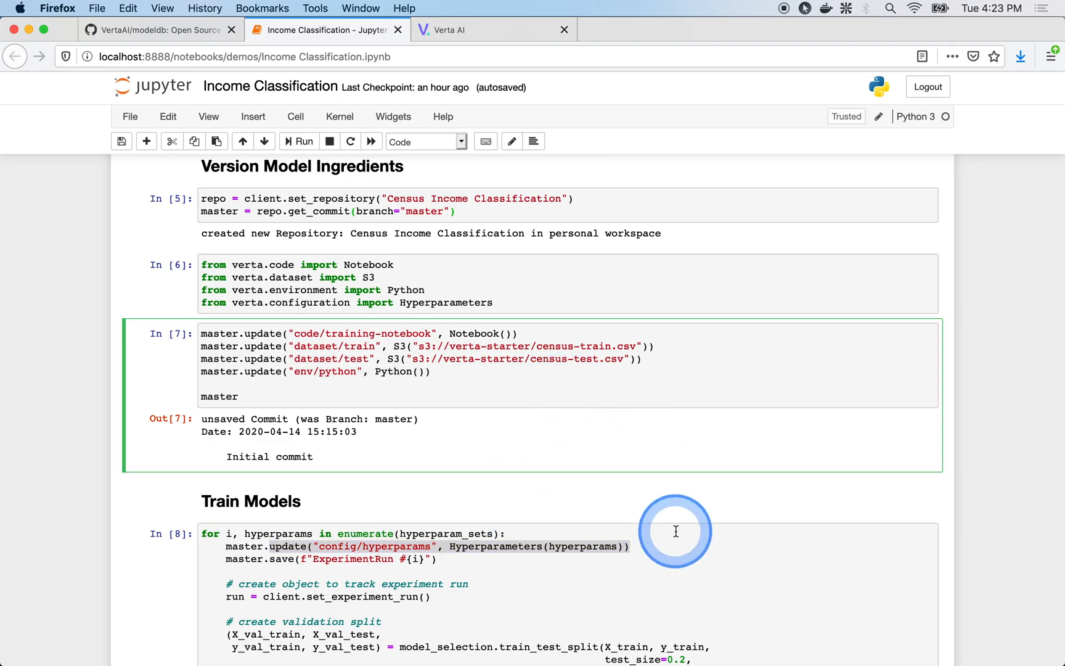
scroll("down", 3)
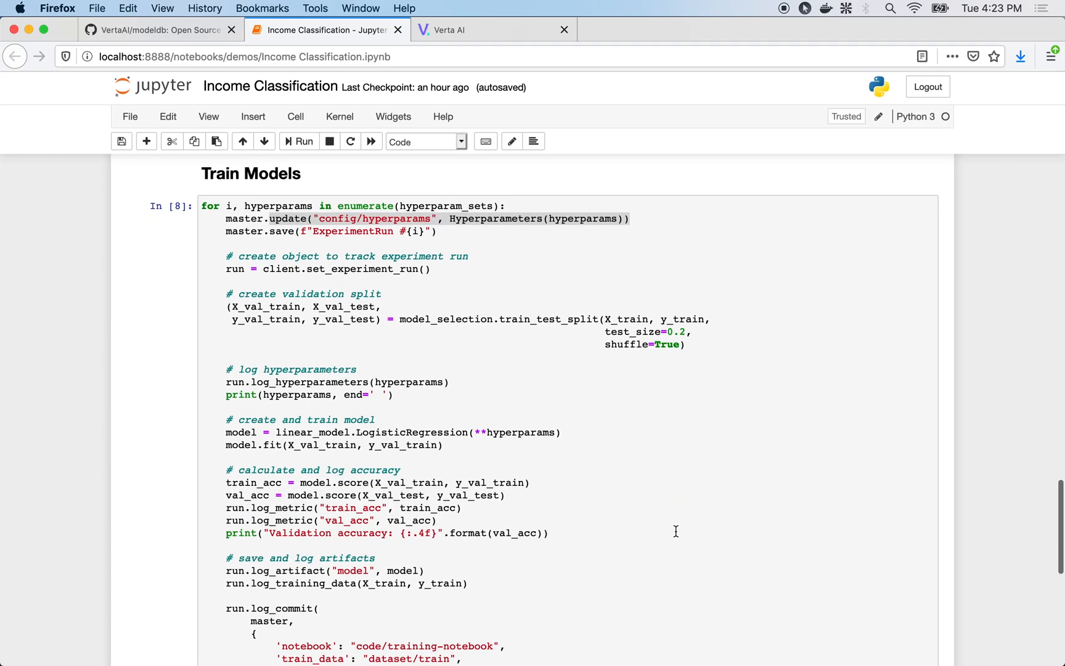
- Highlight set_experiment_run and the log_artifact line, then move to the Verta projects page
left_click(345, 268)
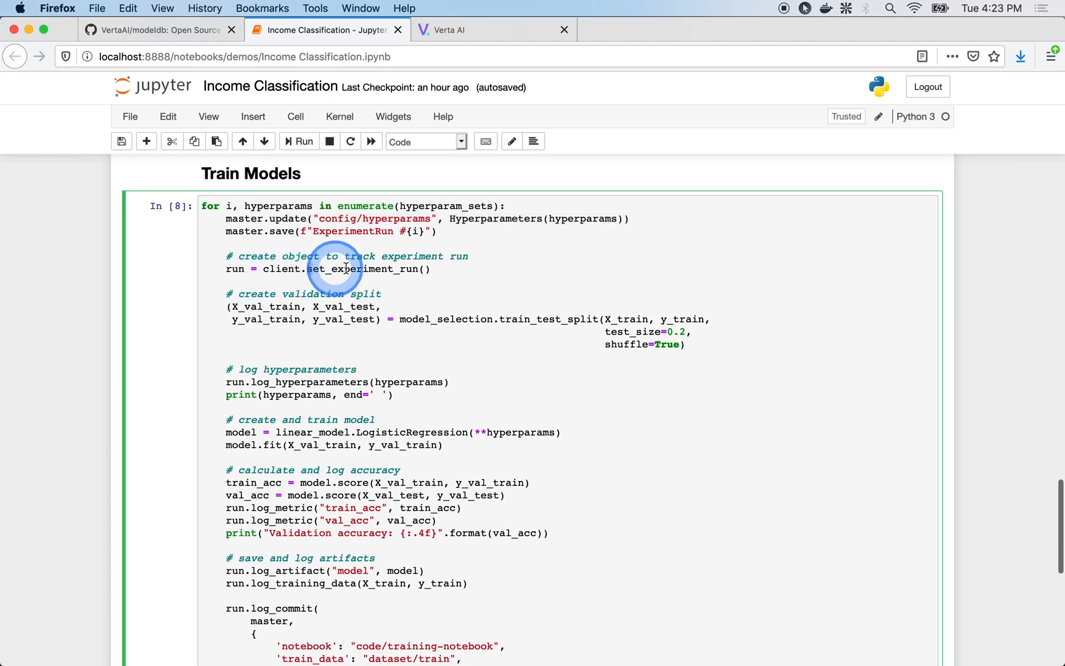
double_click(367, 268)
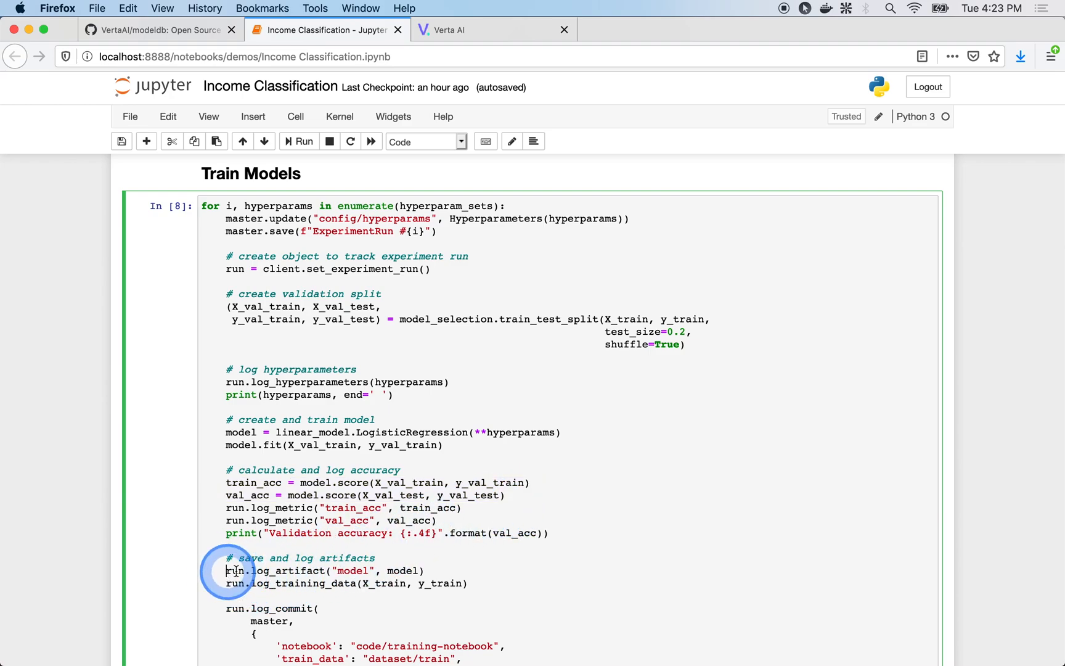
triple_click(323, 570)
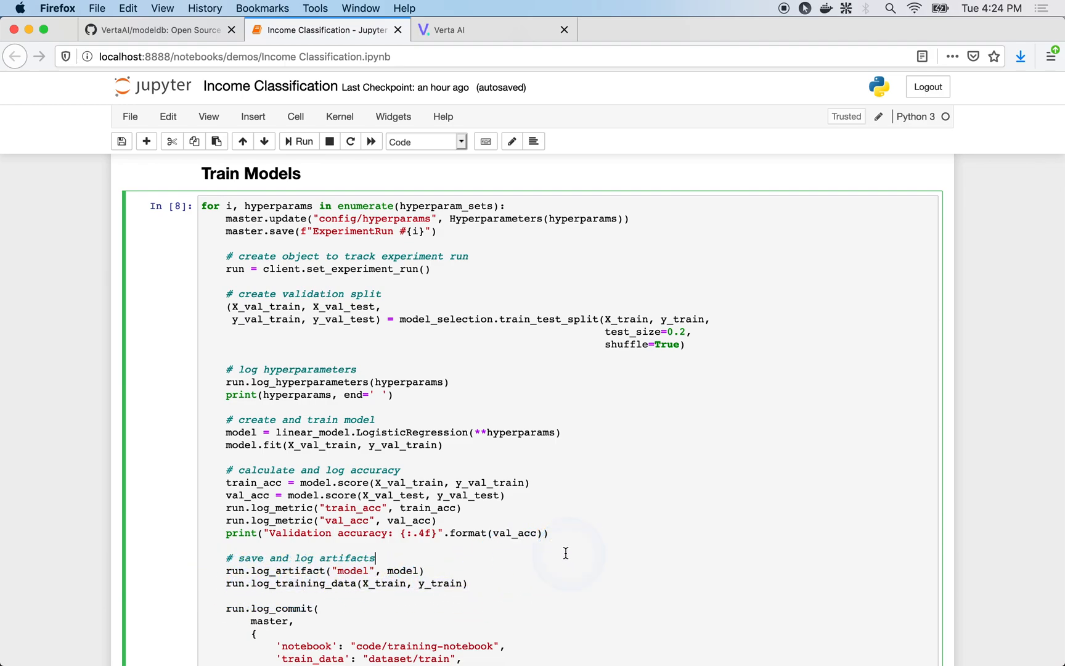
left_click(465, 29)
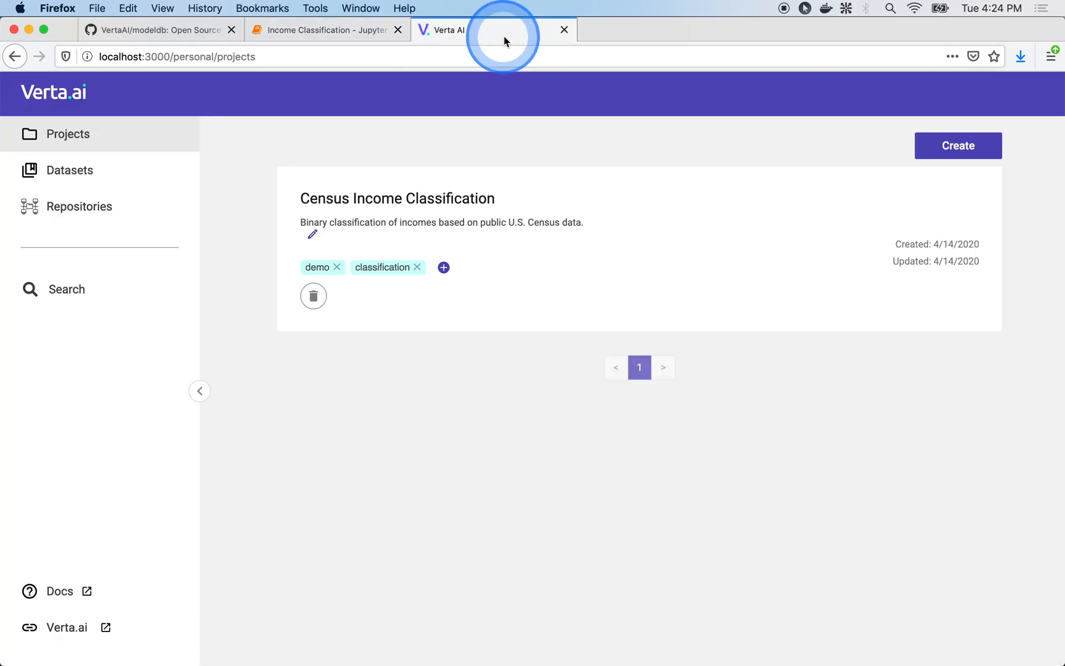
- Show Census Income Classification charts and run details for train_acc points in the Metric Summary Chart
left_click(398, 199)
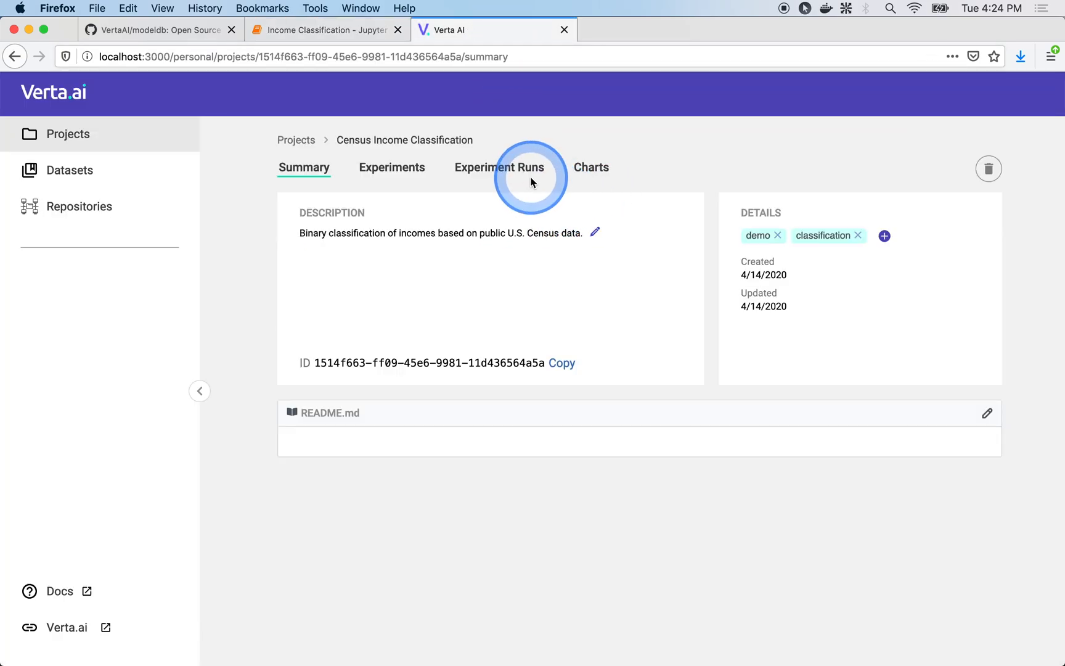
left_click(591, 167)
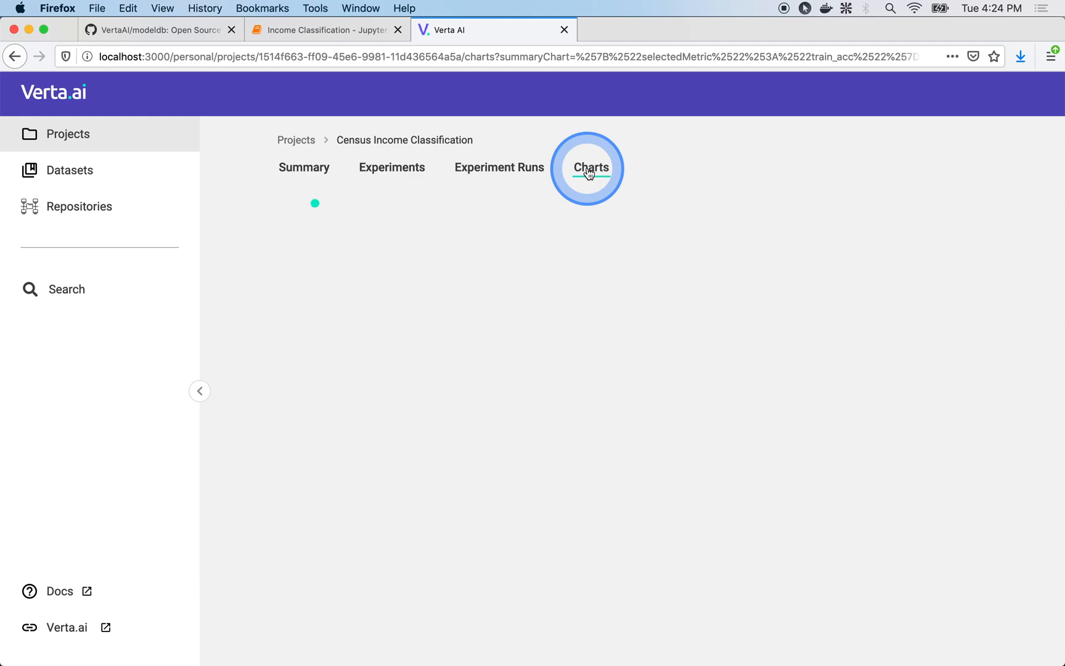
left_click(591, 167)
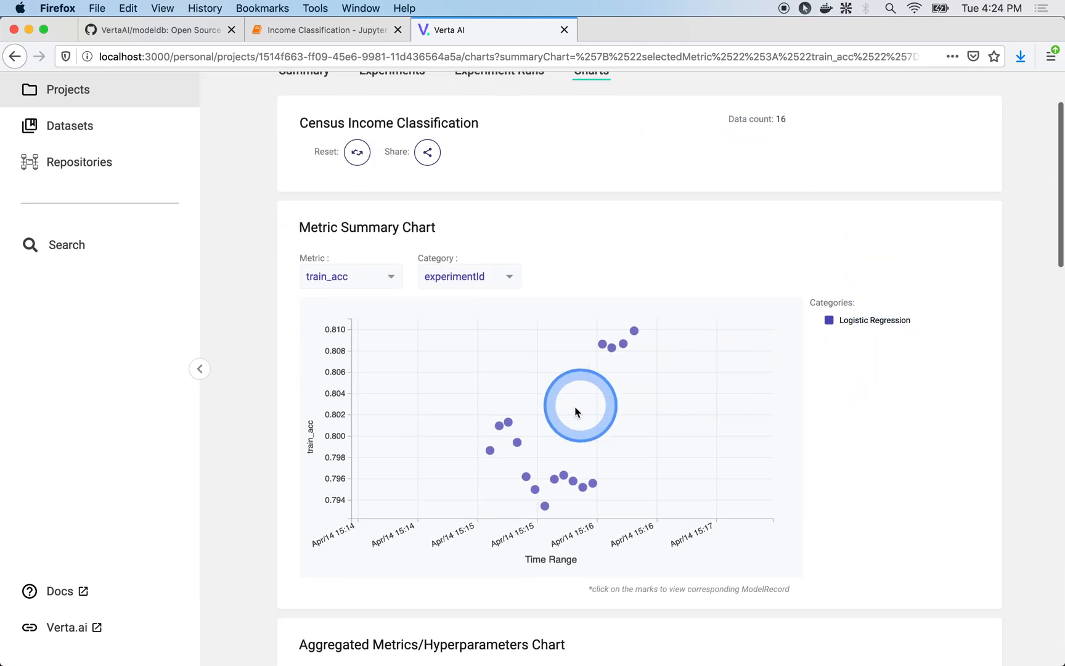
left_click(576, 480)
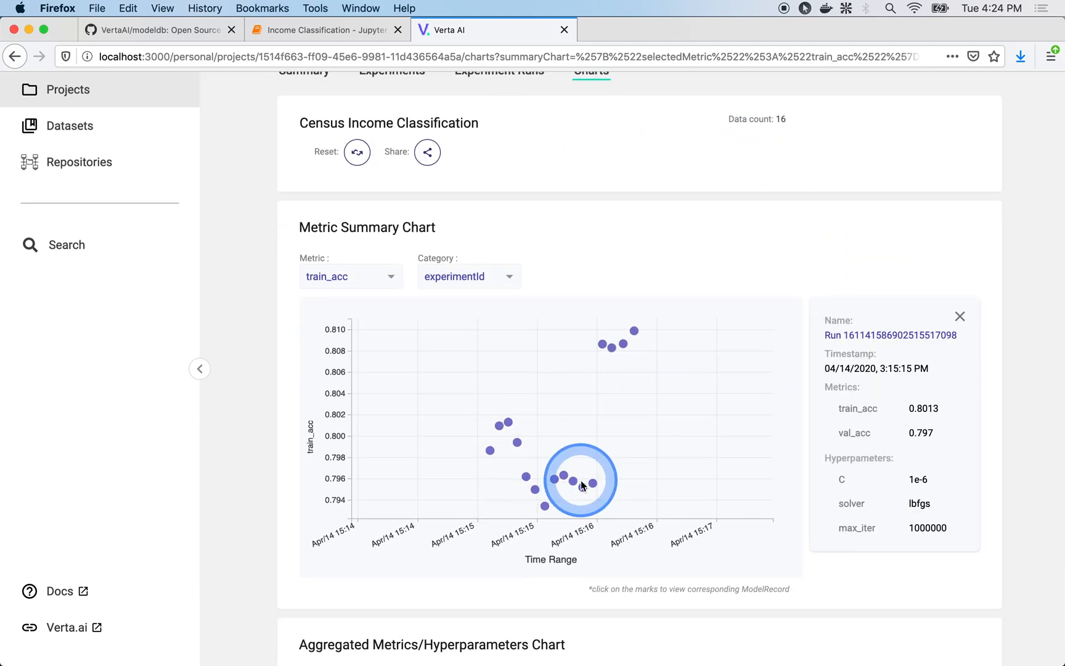
left_click(591, 486)
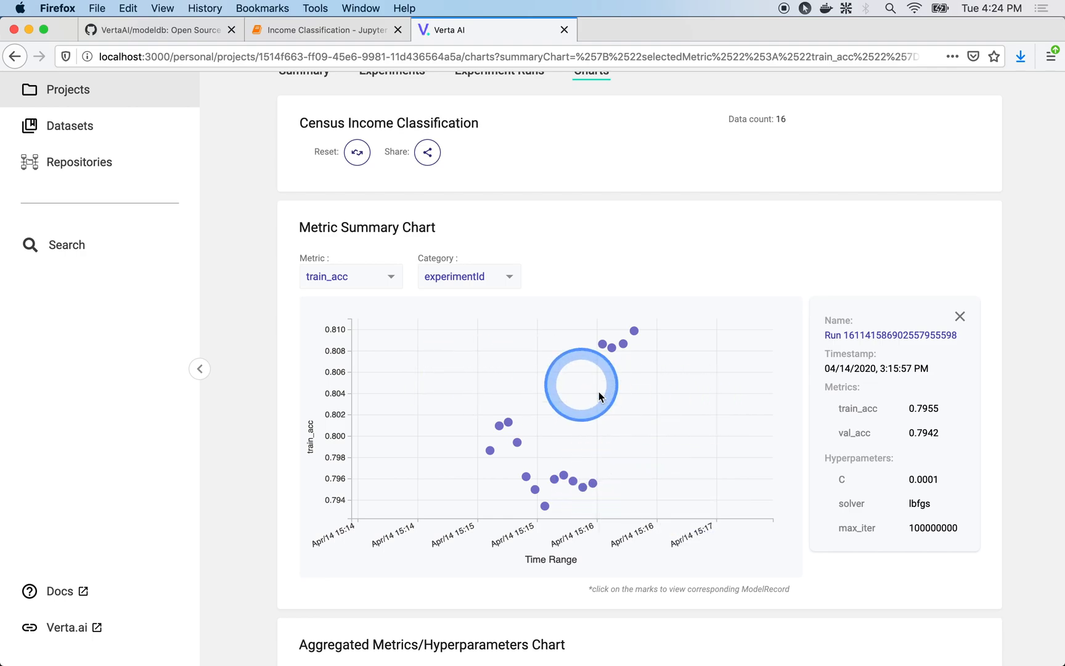
scroll("down", 3)
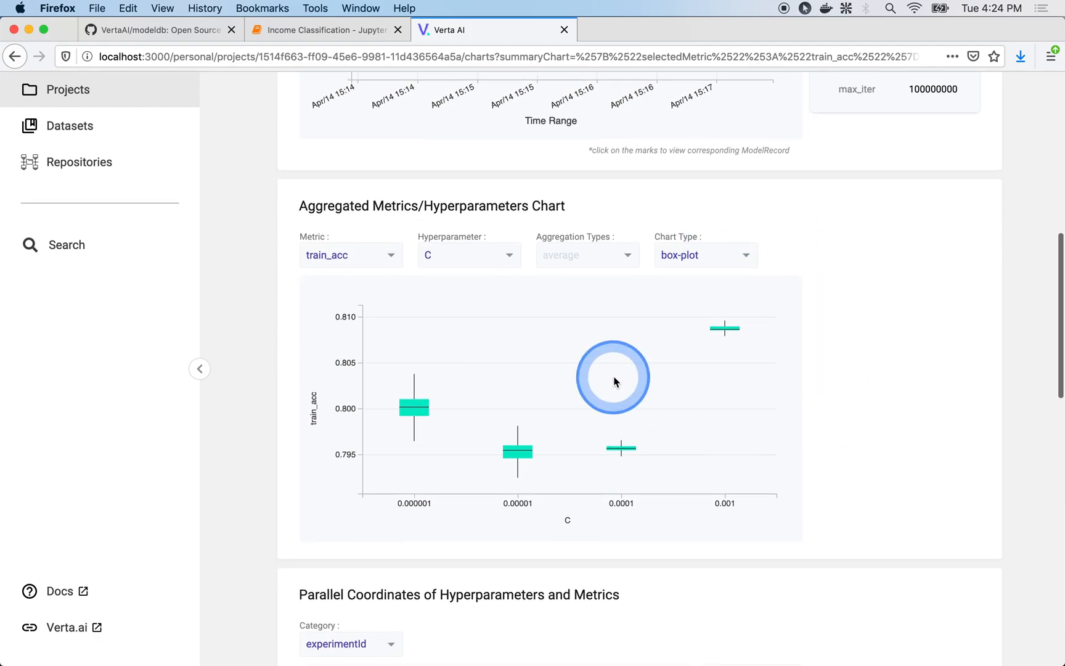
scroll("down", 3)
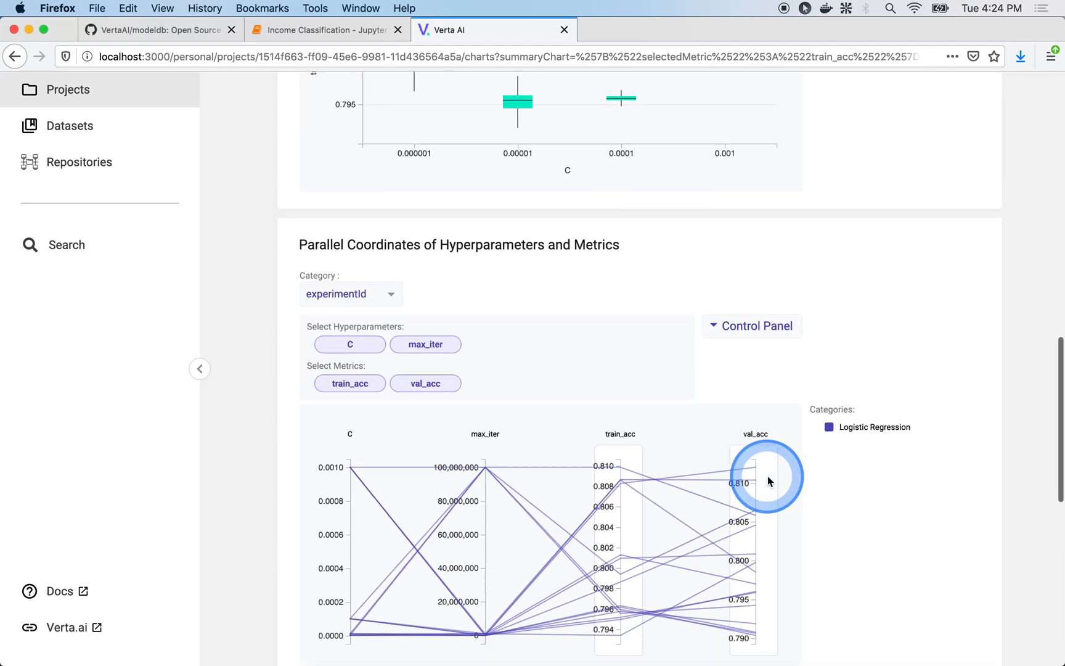
scroll("down", 3)
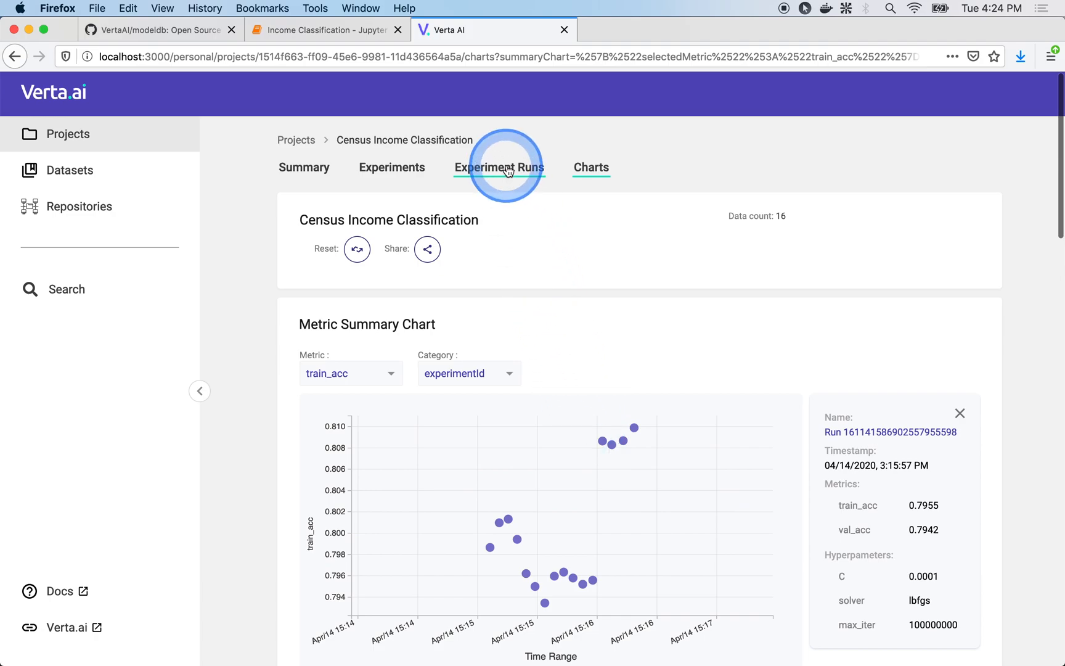
- Show the 16 experiment runs with train_acc, val_acc, hyperparameters and artifacts
left_click(499, 167)
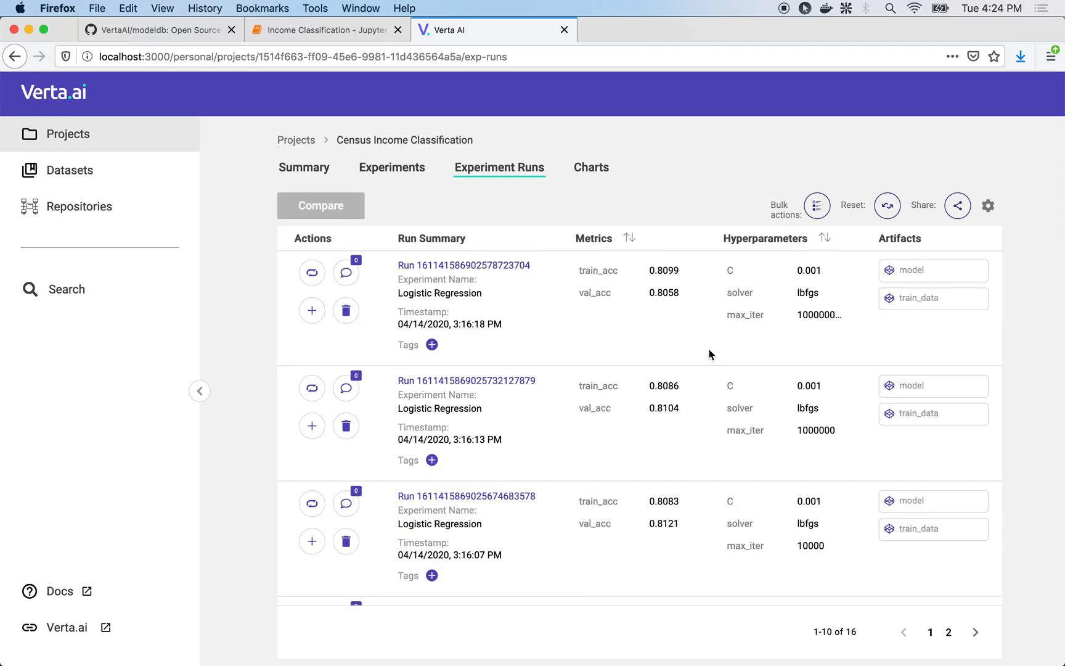
- Inspect run 5db2b458's details, then mark it for comparison in the runs list
left_click(463, 265)
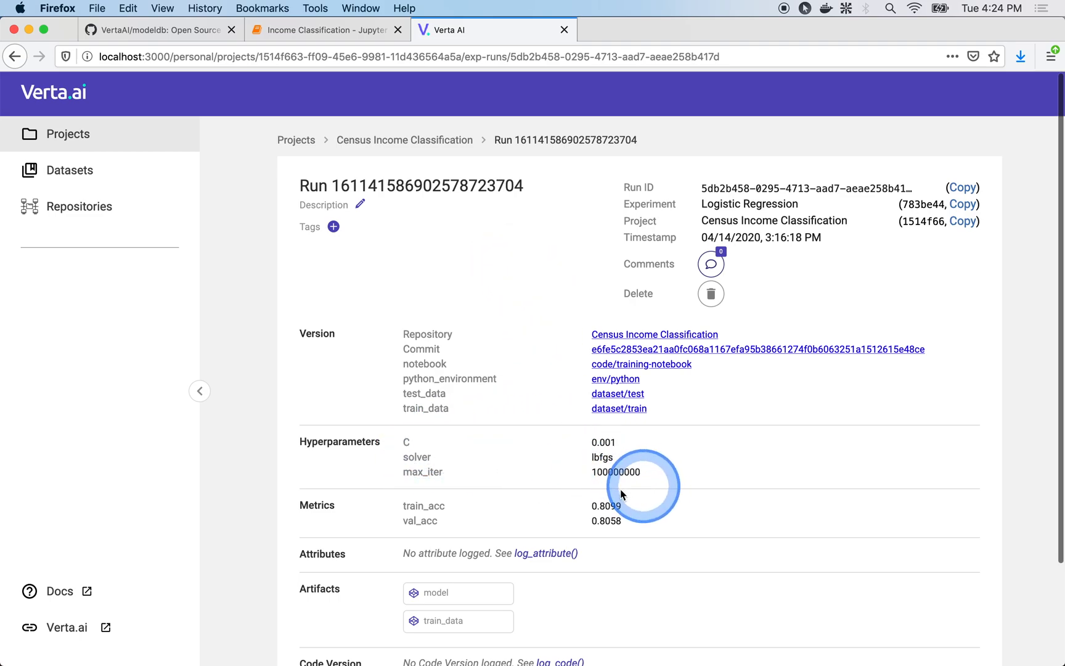
mouse_move(479, 607)
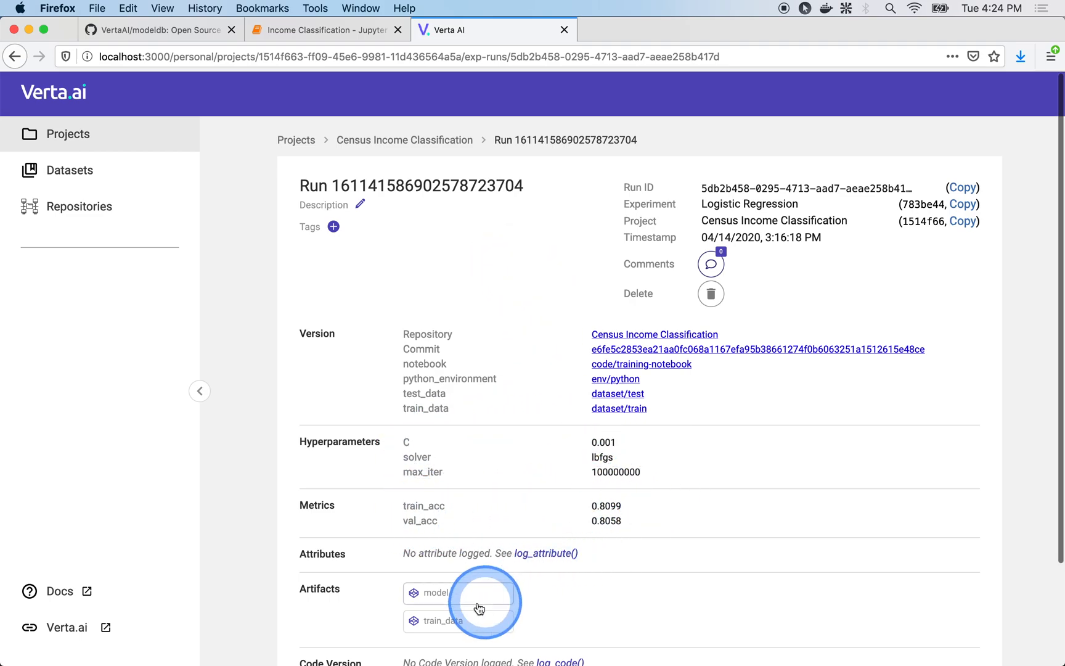
mouse_move(618, 394)
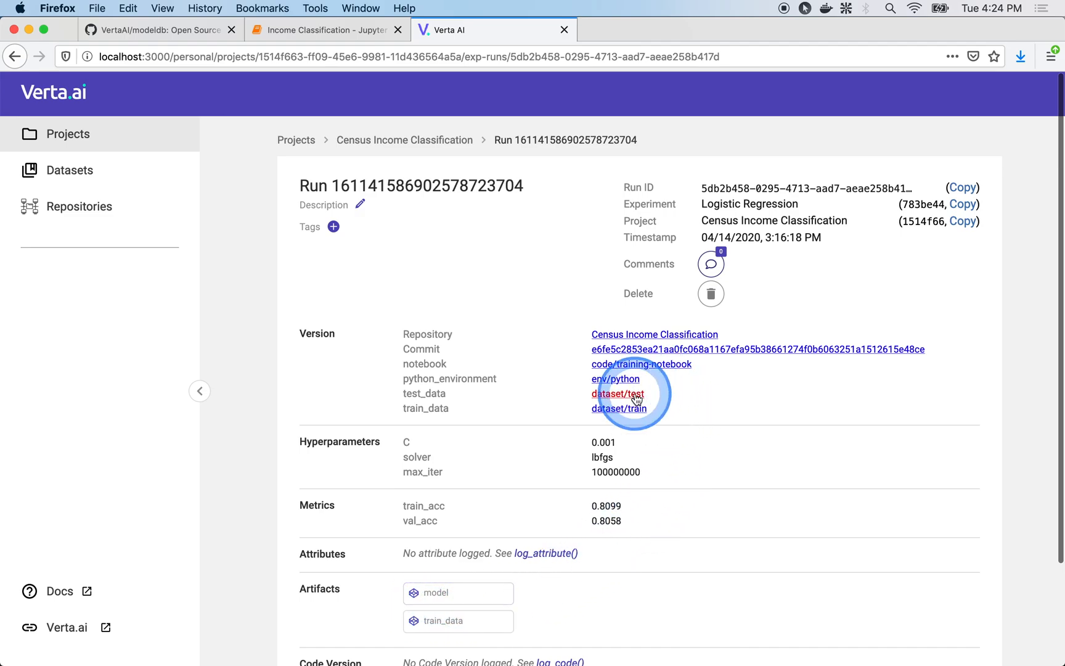
left_click(617, 393)
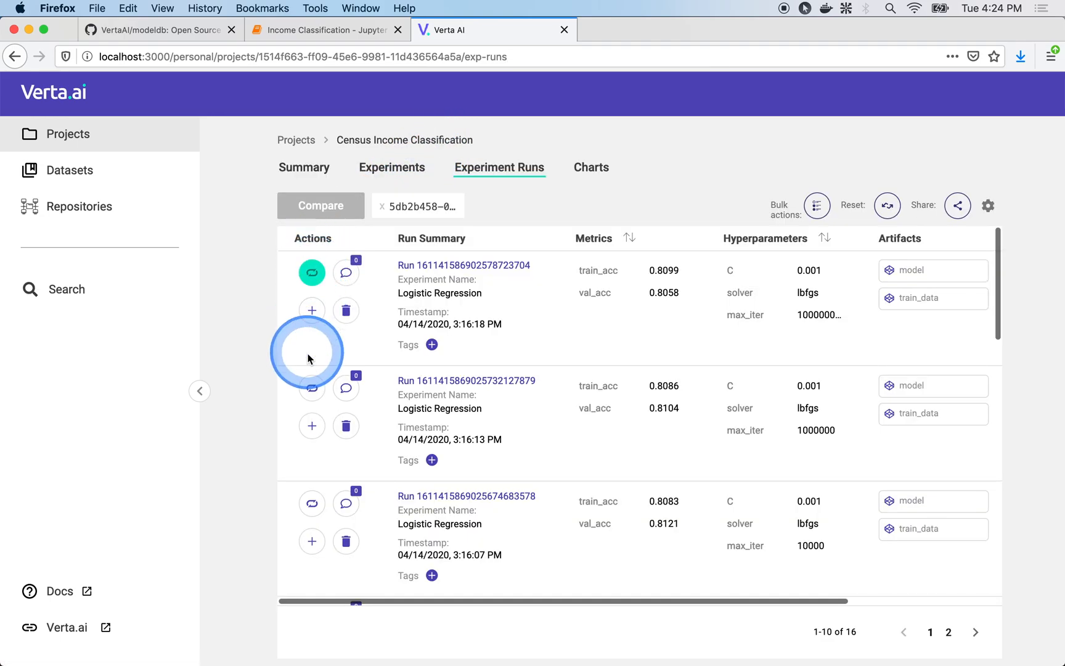
- Compare runs 5db2b458 and a616fef9 side by side, then return to the runs list
left_click(319, 205)
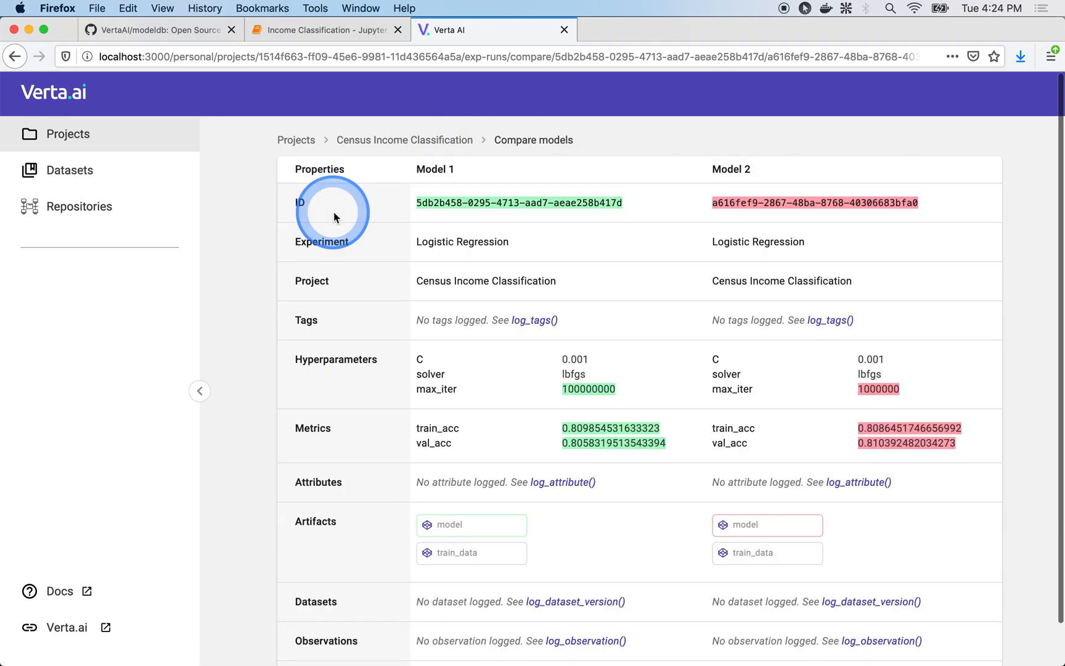
mouse_move(532, 524)
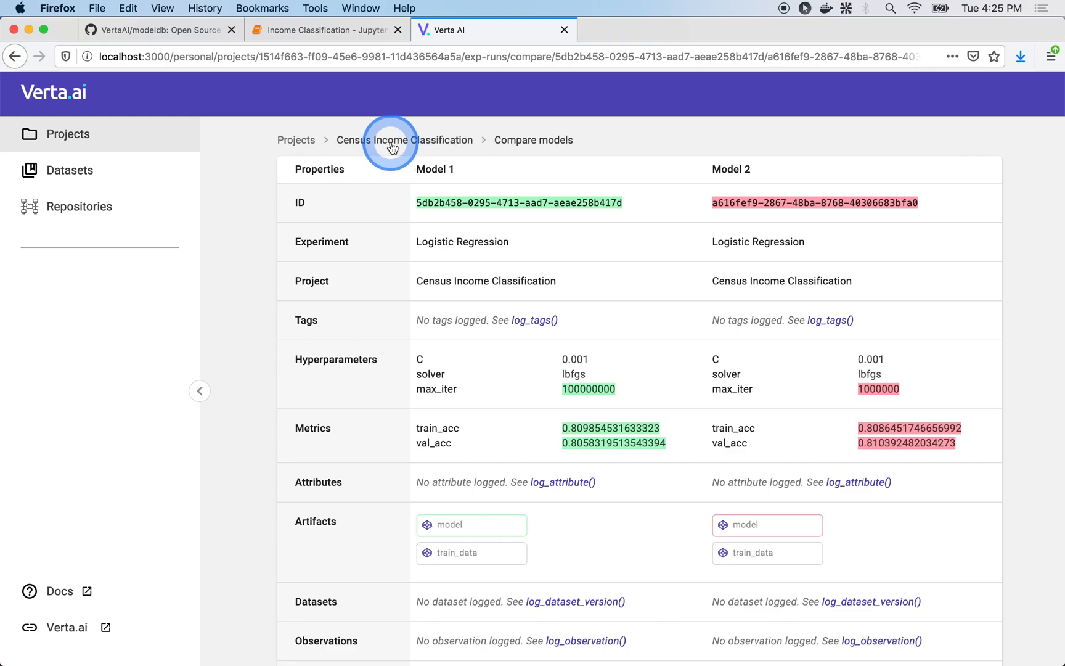
left_click(404, 140)
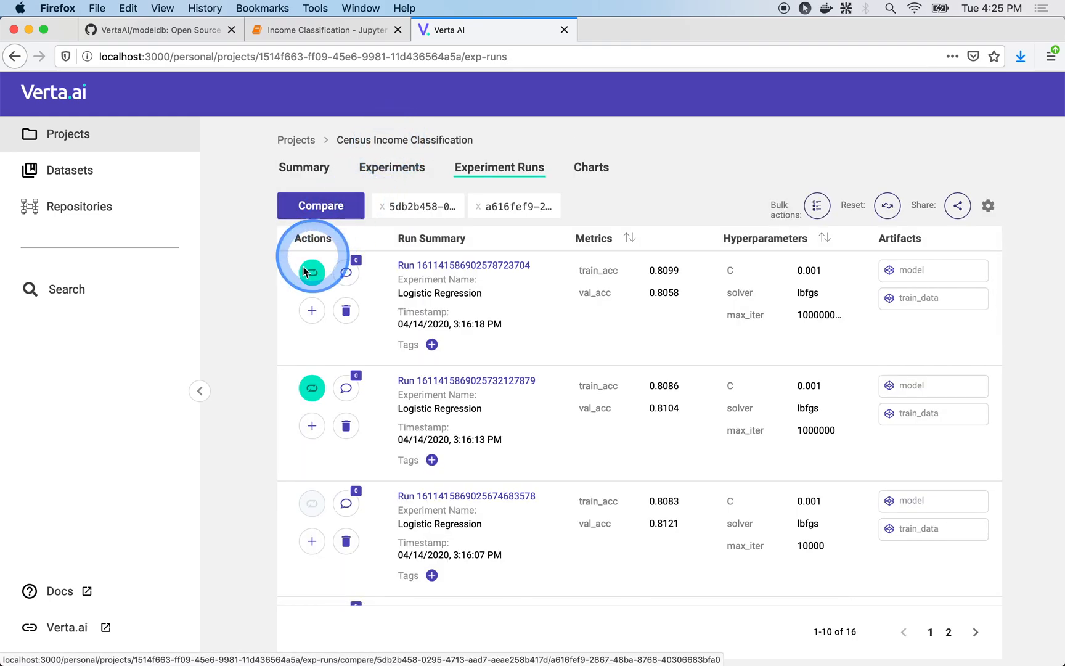